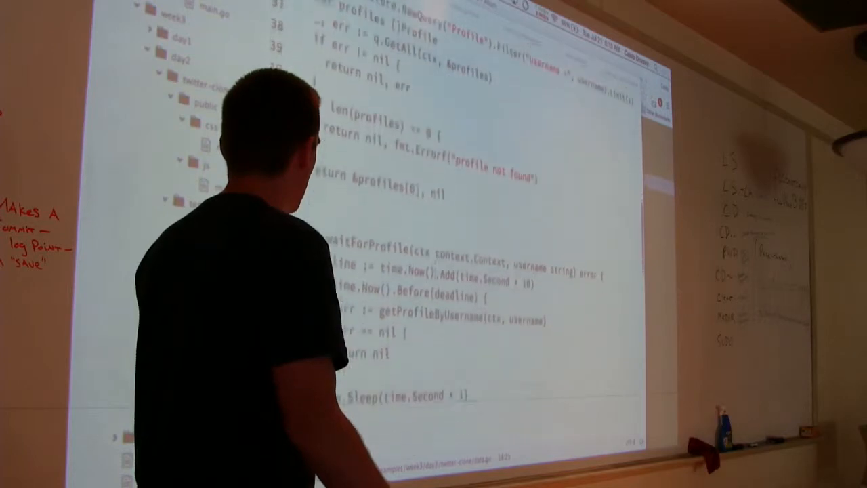
scroll(down, 3)
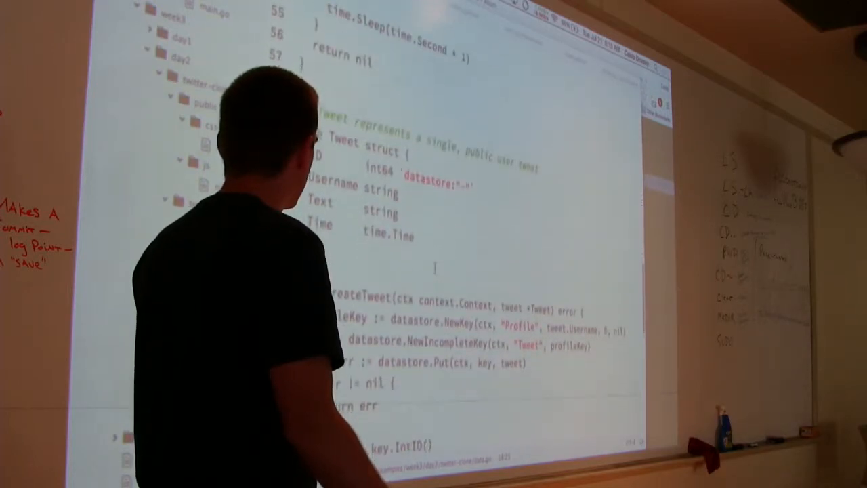
scroll(down, 3)
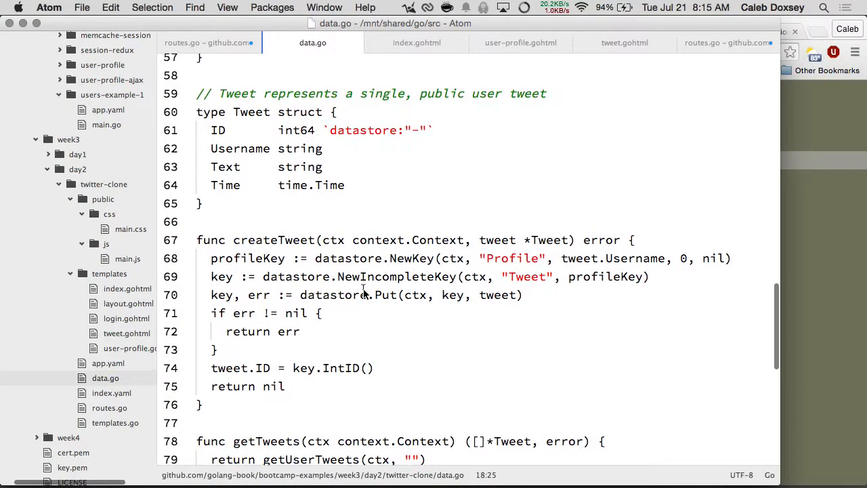
scroll(down, 3)
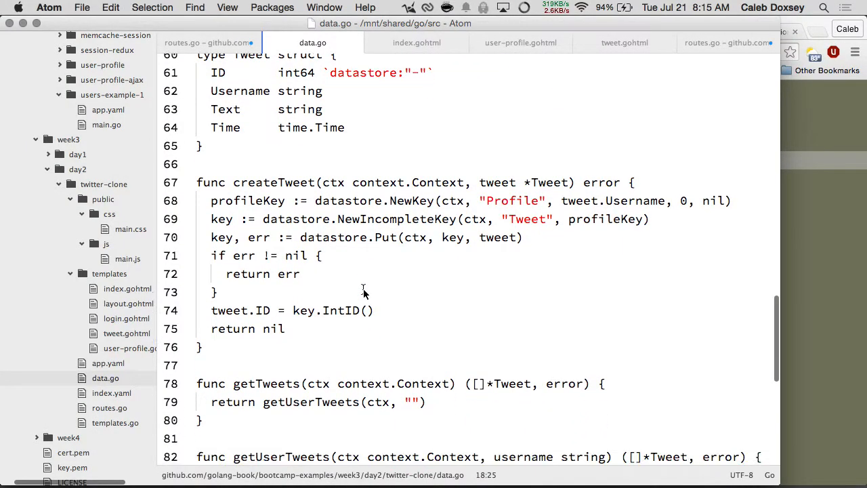
scroll(down, 3)
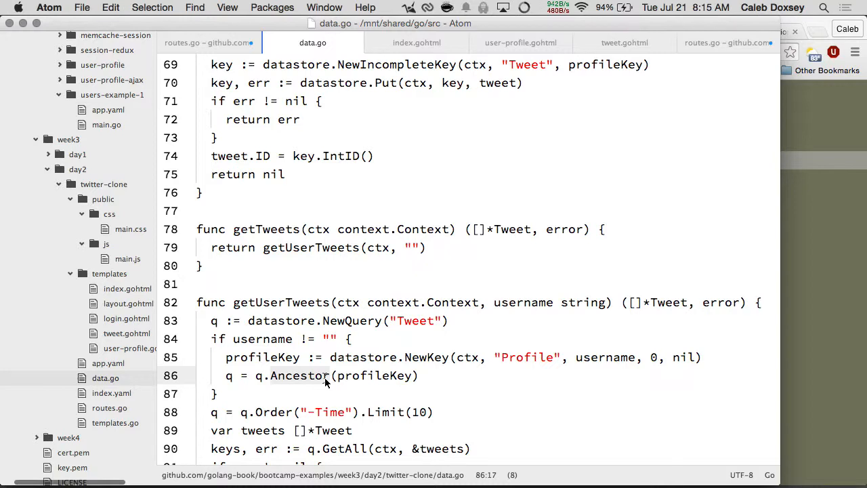
scroll(up, 3)
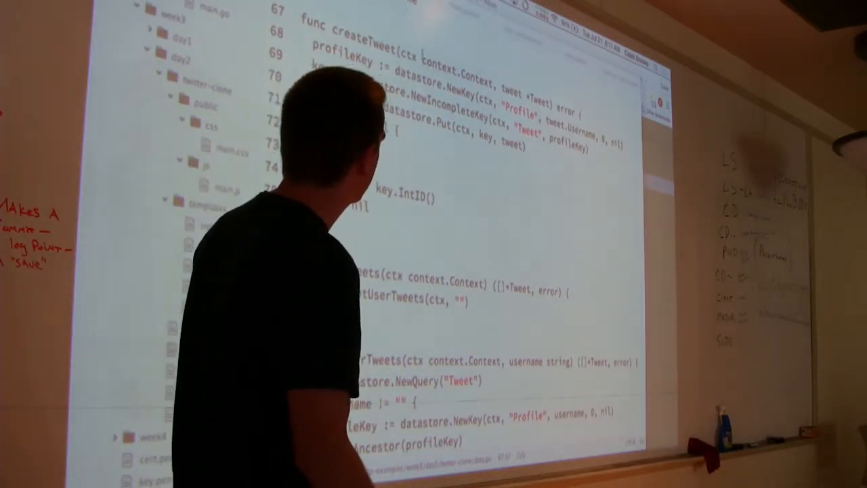
scroll(down, 3)
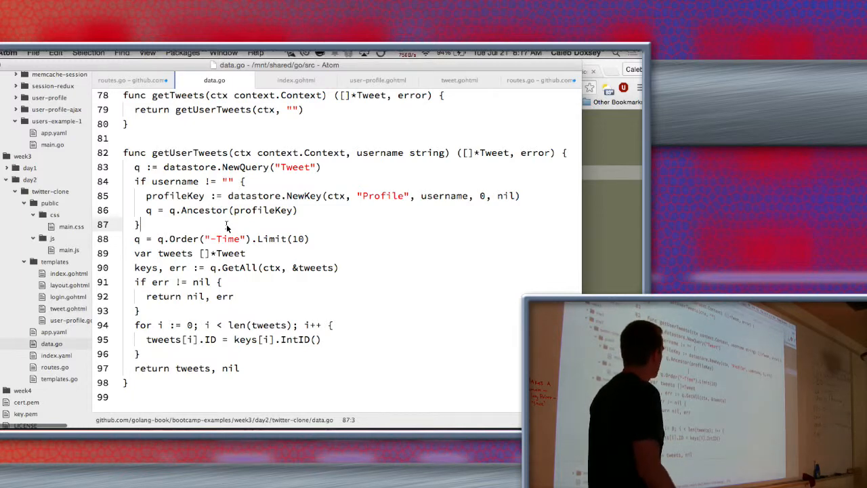
scroll(up, 3)
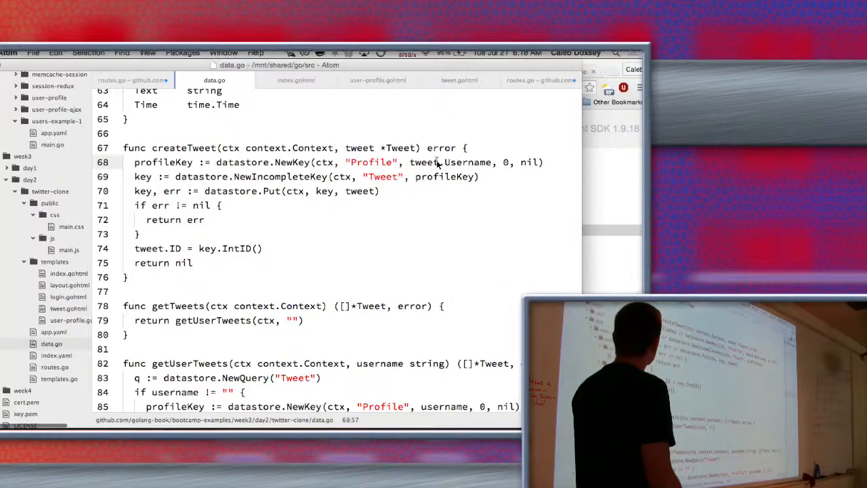
scroll(up, 3)
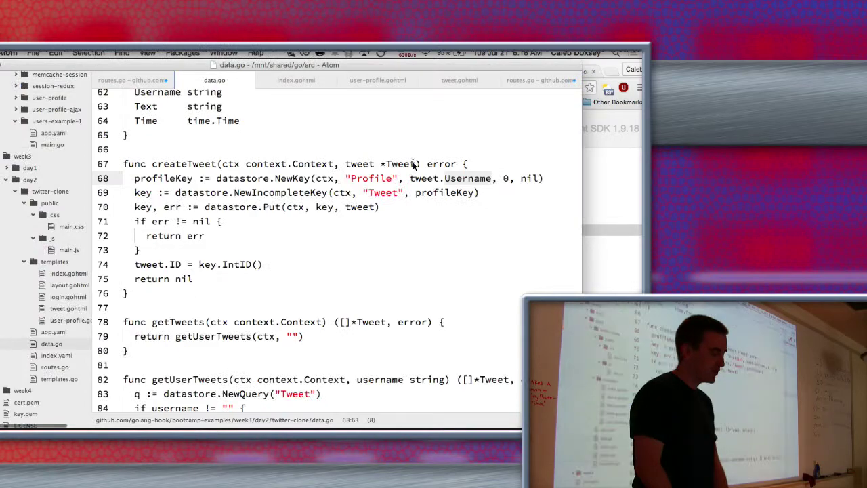
scroll(down, 3)
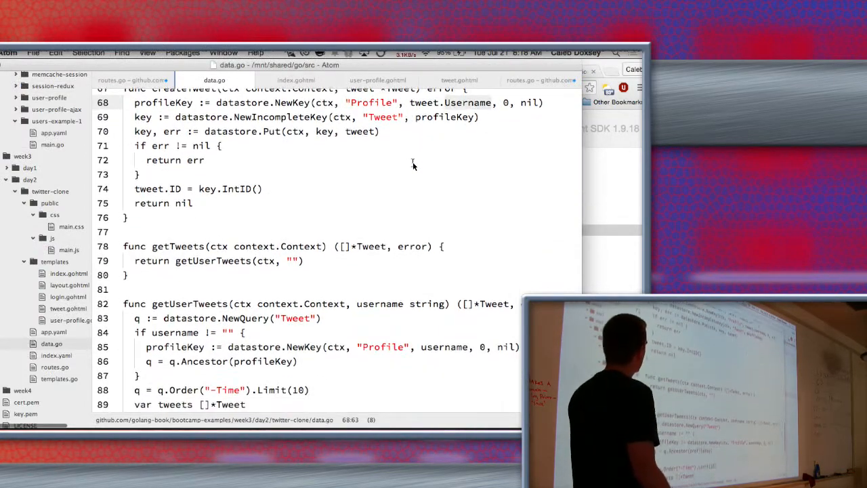